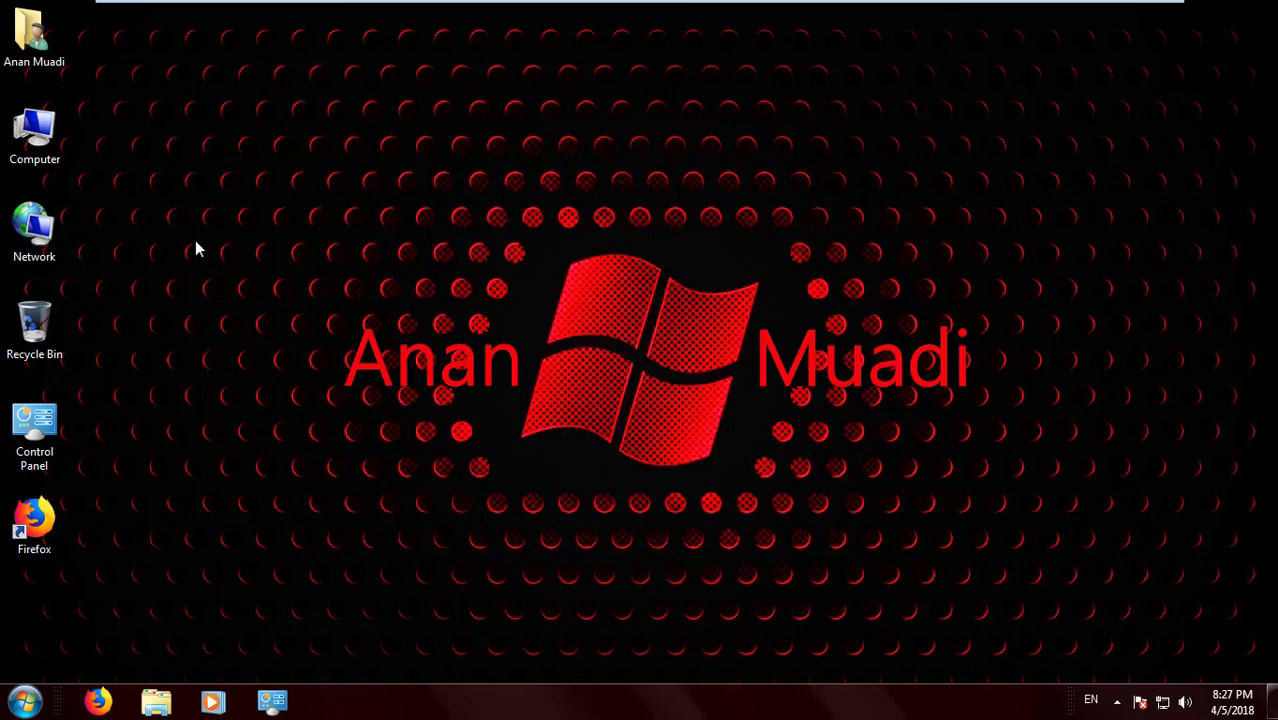
Step: Launch Firefox from the Windows 7 desktop icon to get a new tab page
left_click(272, 700)
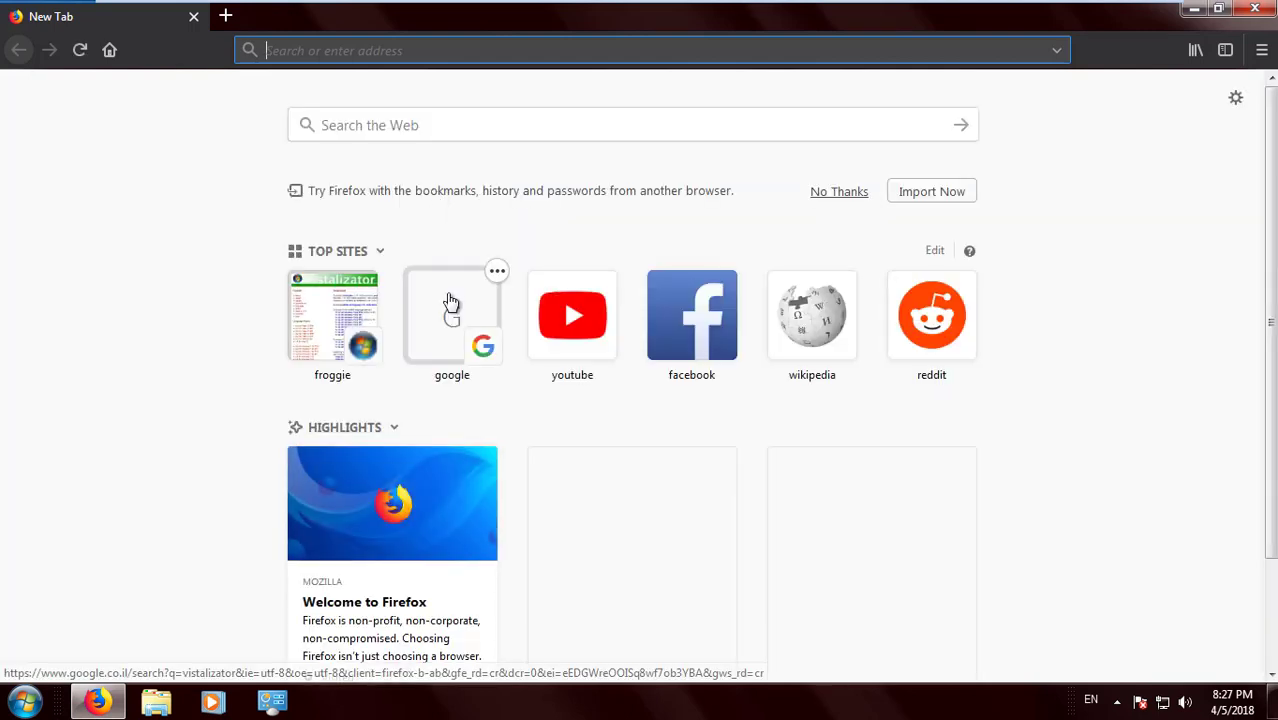
Step: Navigate to froggie.sk and open the Vistalizator Download page
left_click(332, 315)
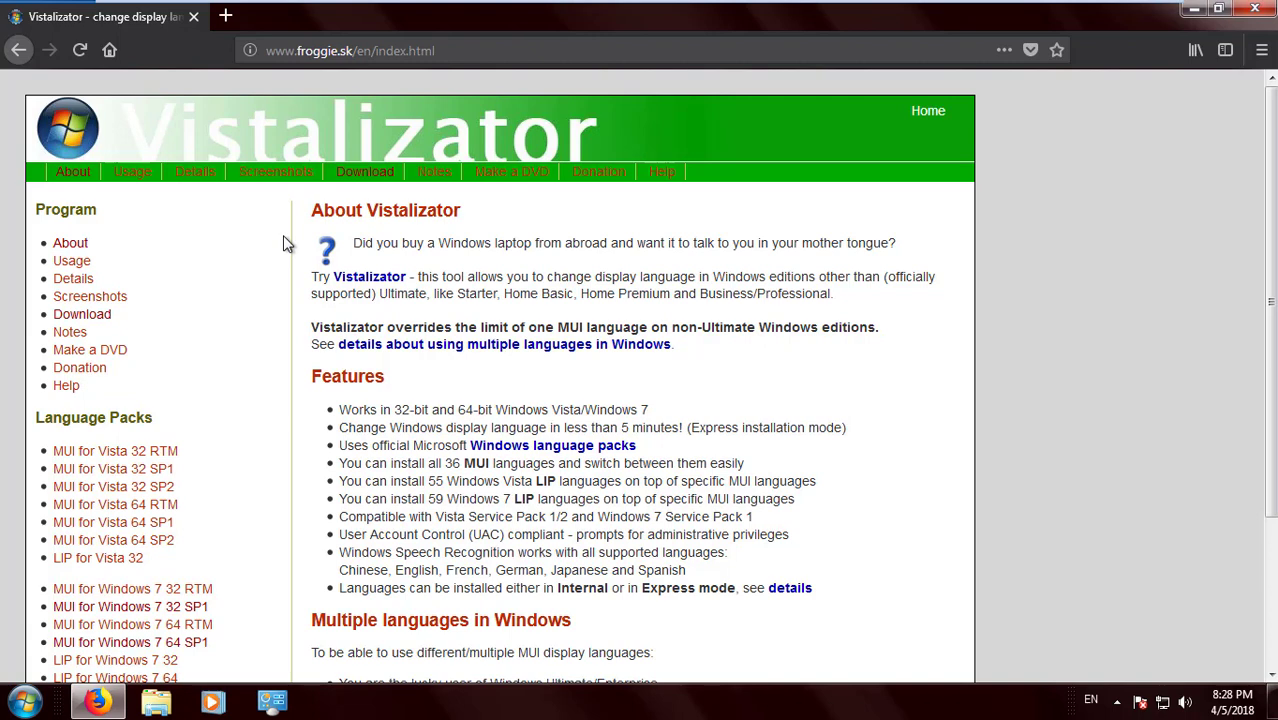
left_click(364, 171)
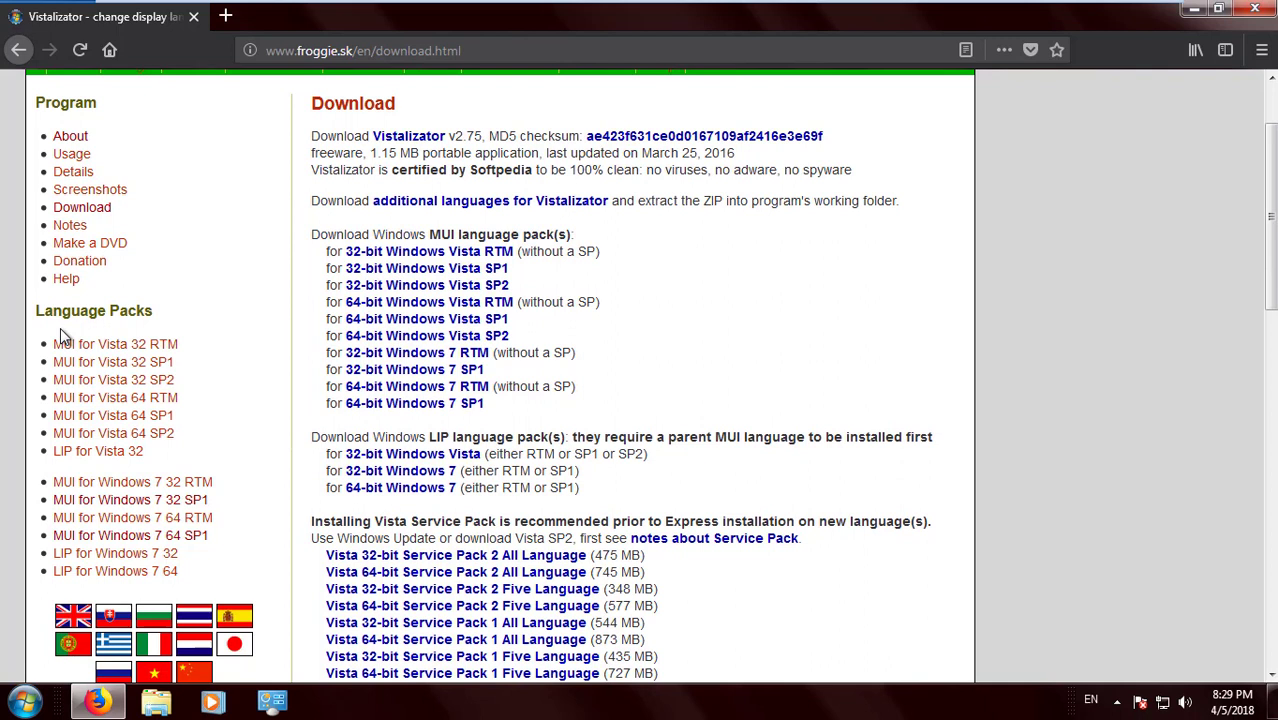
mouse_move(98, 451)
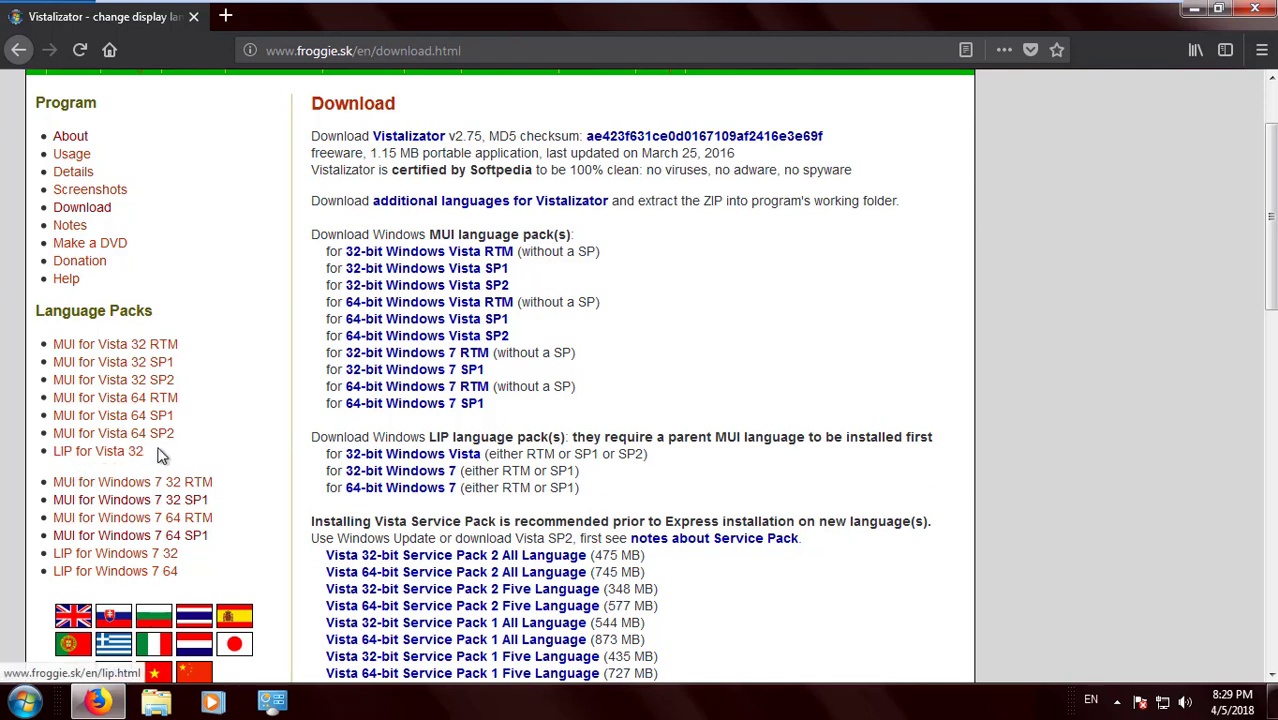